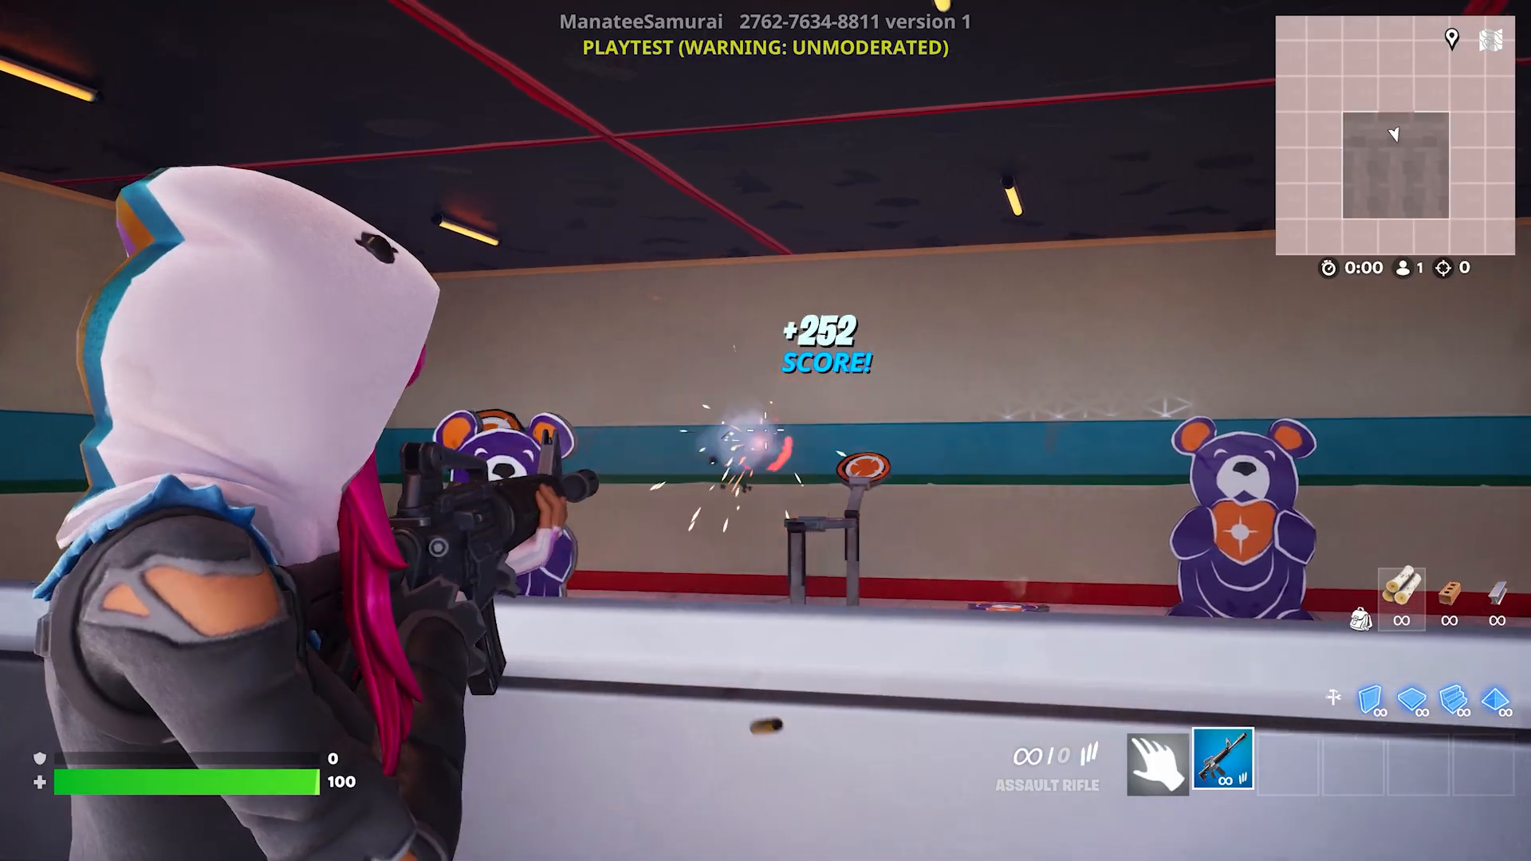
- Fire the assault rifle at the teddy-bear targets to score hits in the playtest
click(765, 431)
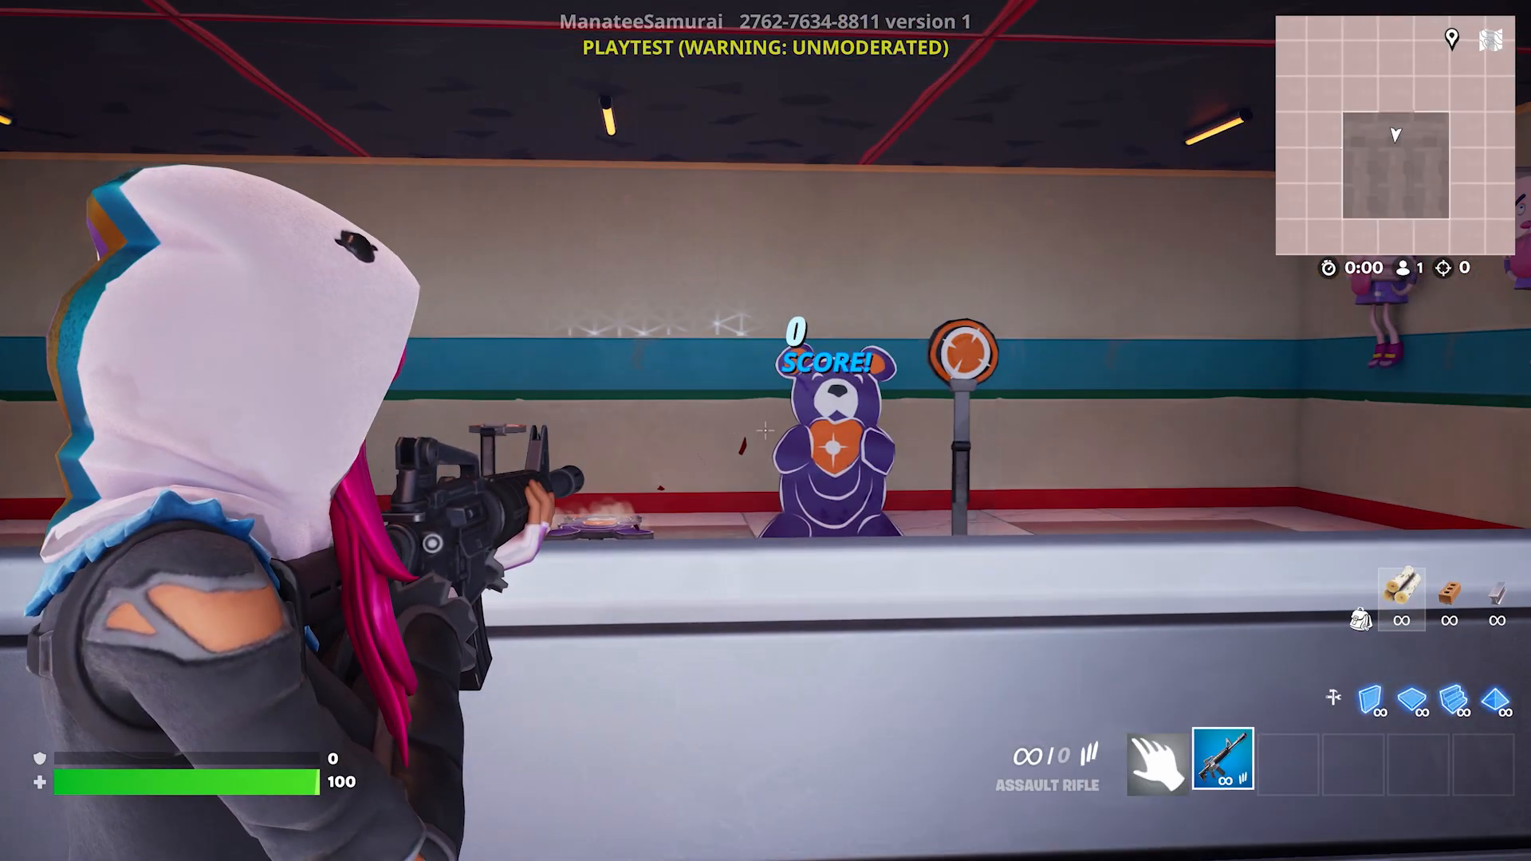
click(765, 430)
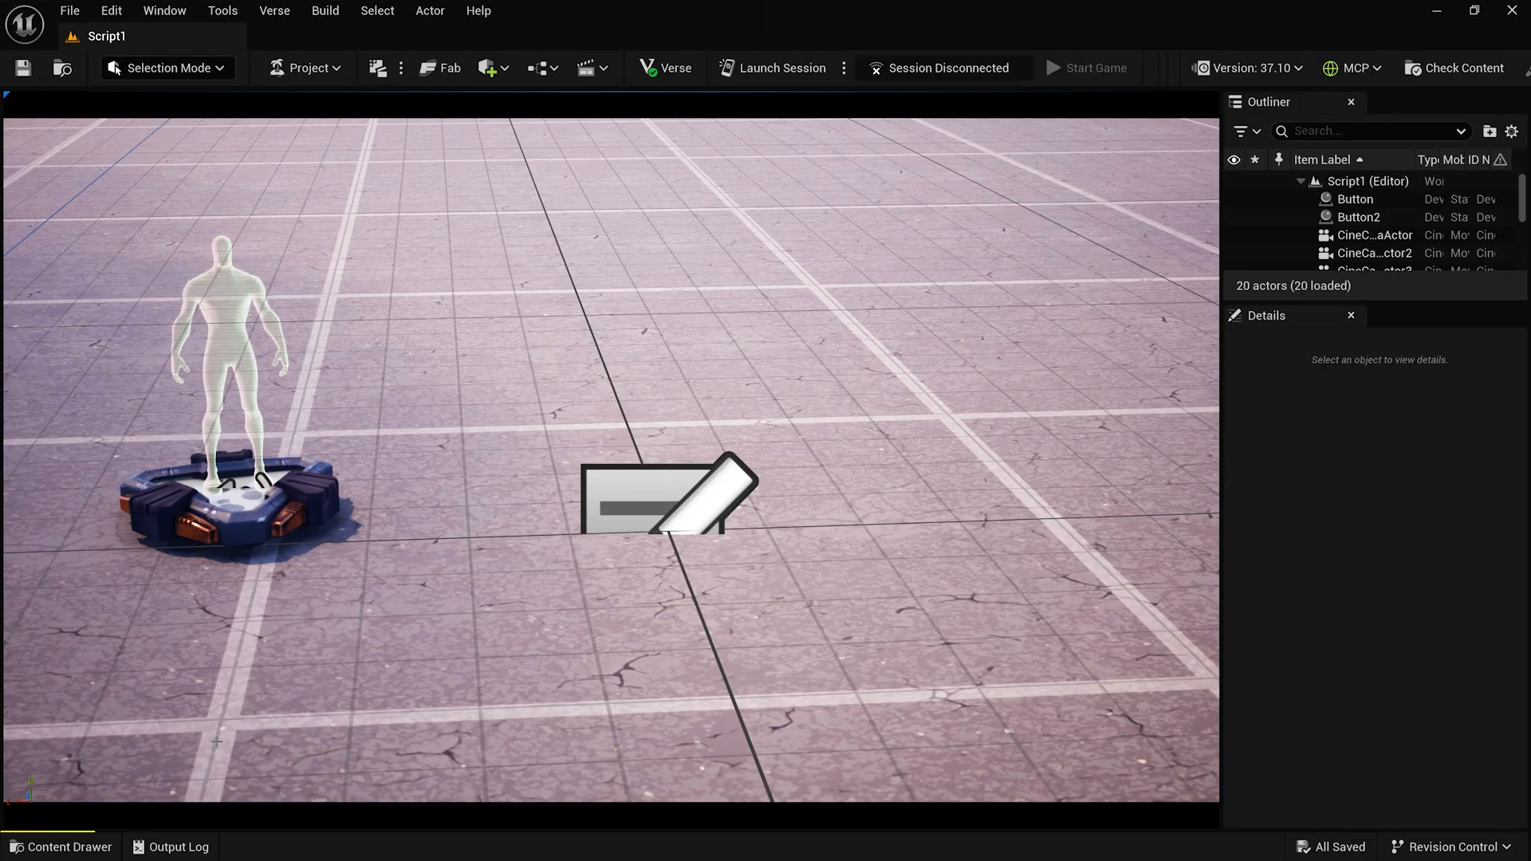
- Place an Item Granter from the Fortnite Devices library onto the island floor
click(59, 846)
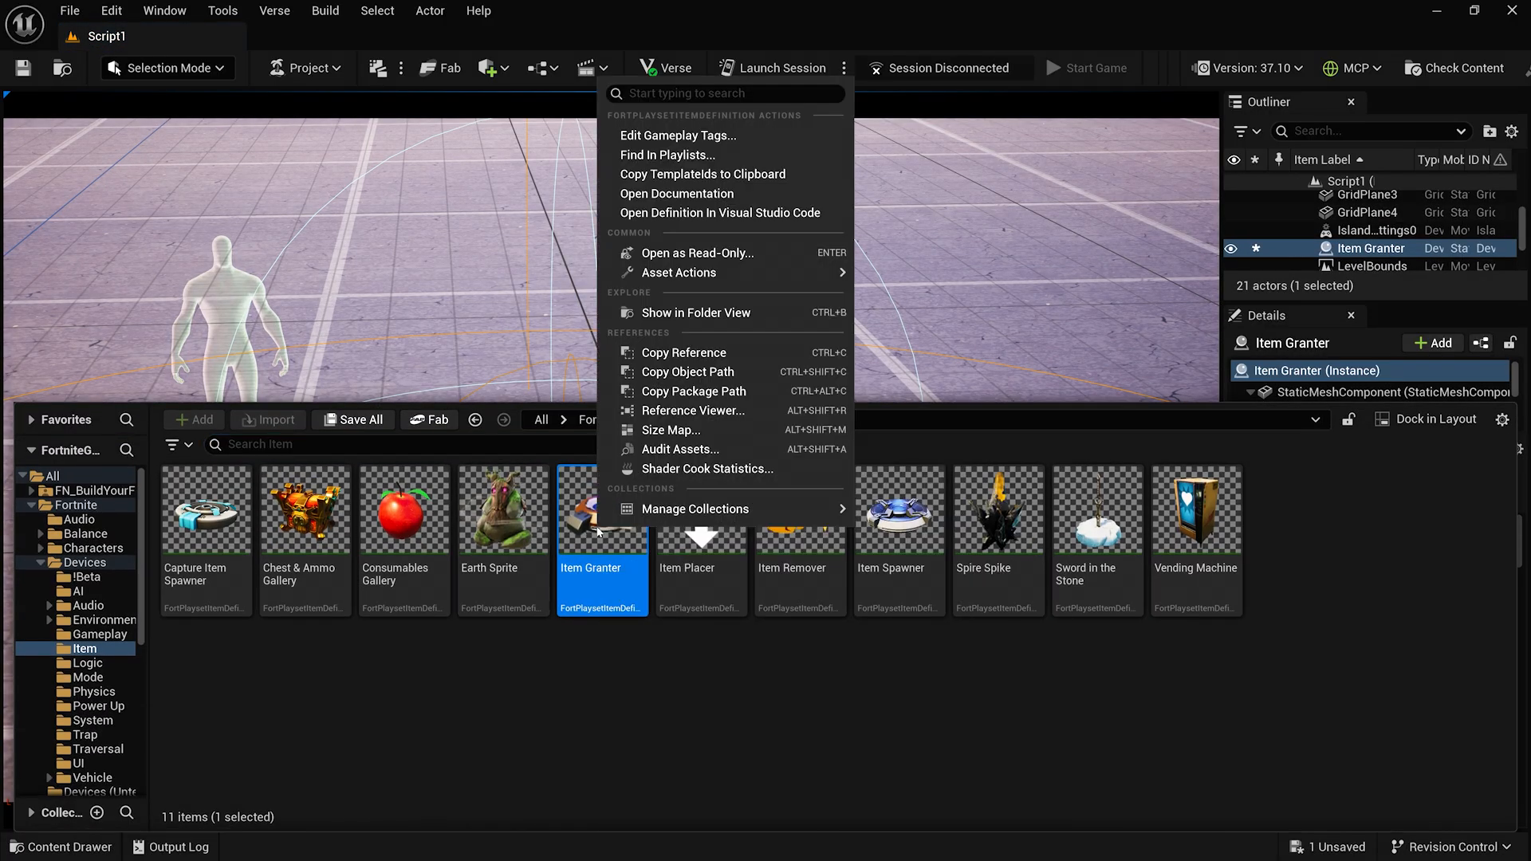
click(676, 193)
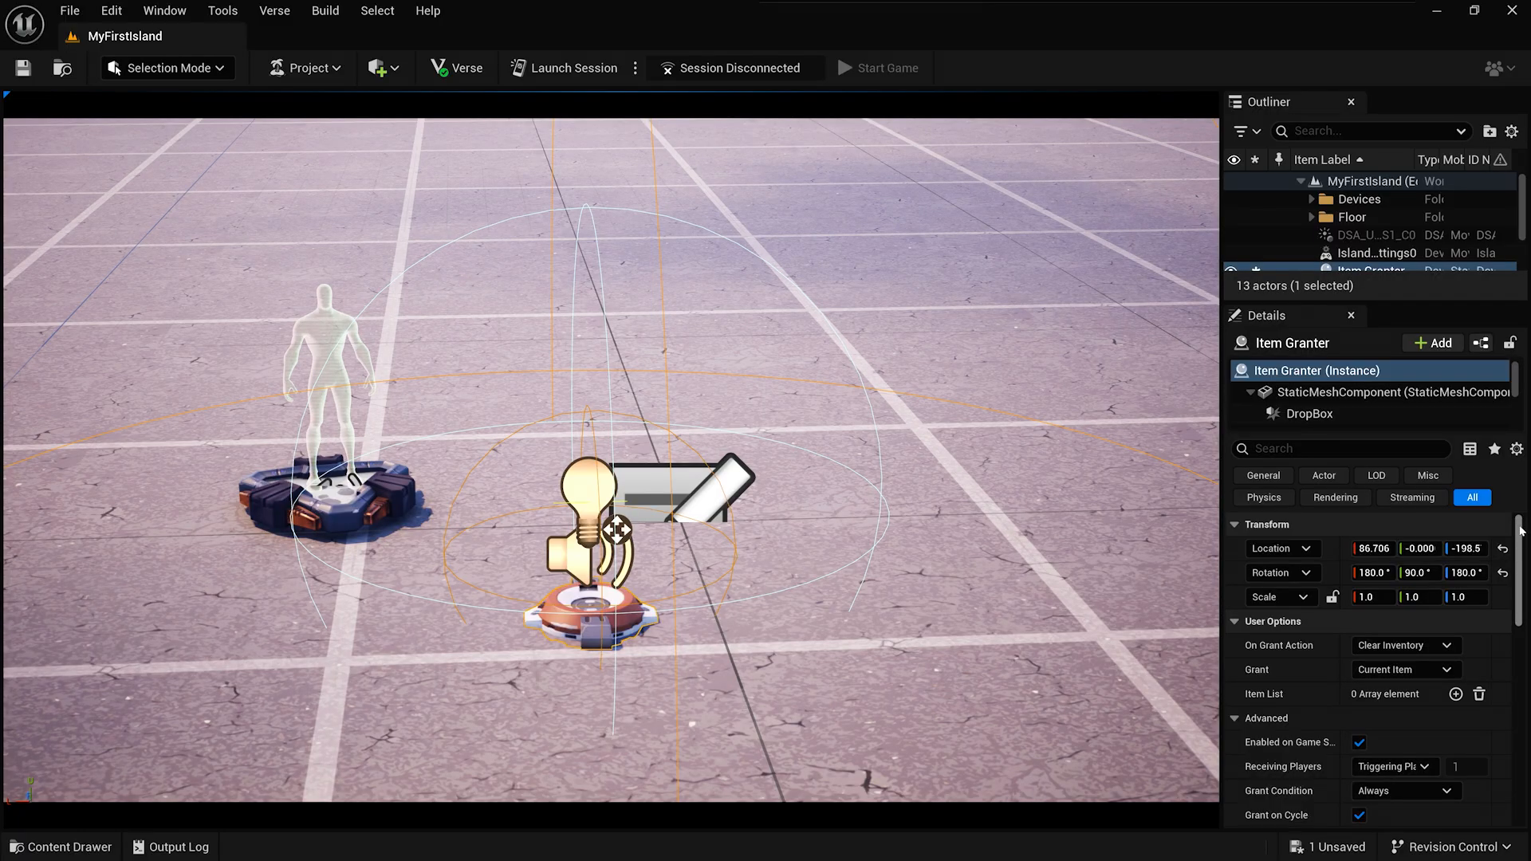
- Add item list entries to the granter with the assault rifle as the first granted item
click(1403, 644)
text(assault rifle)
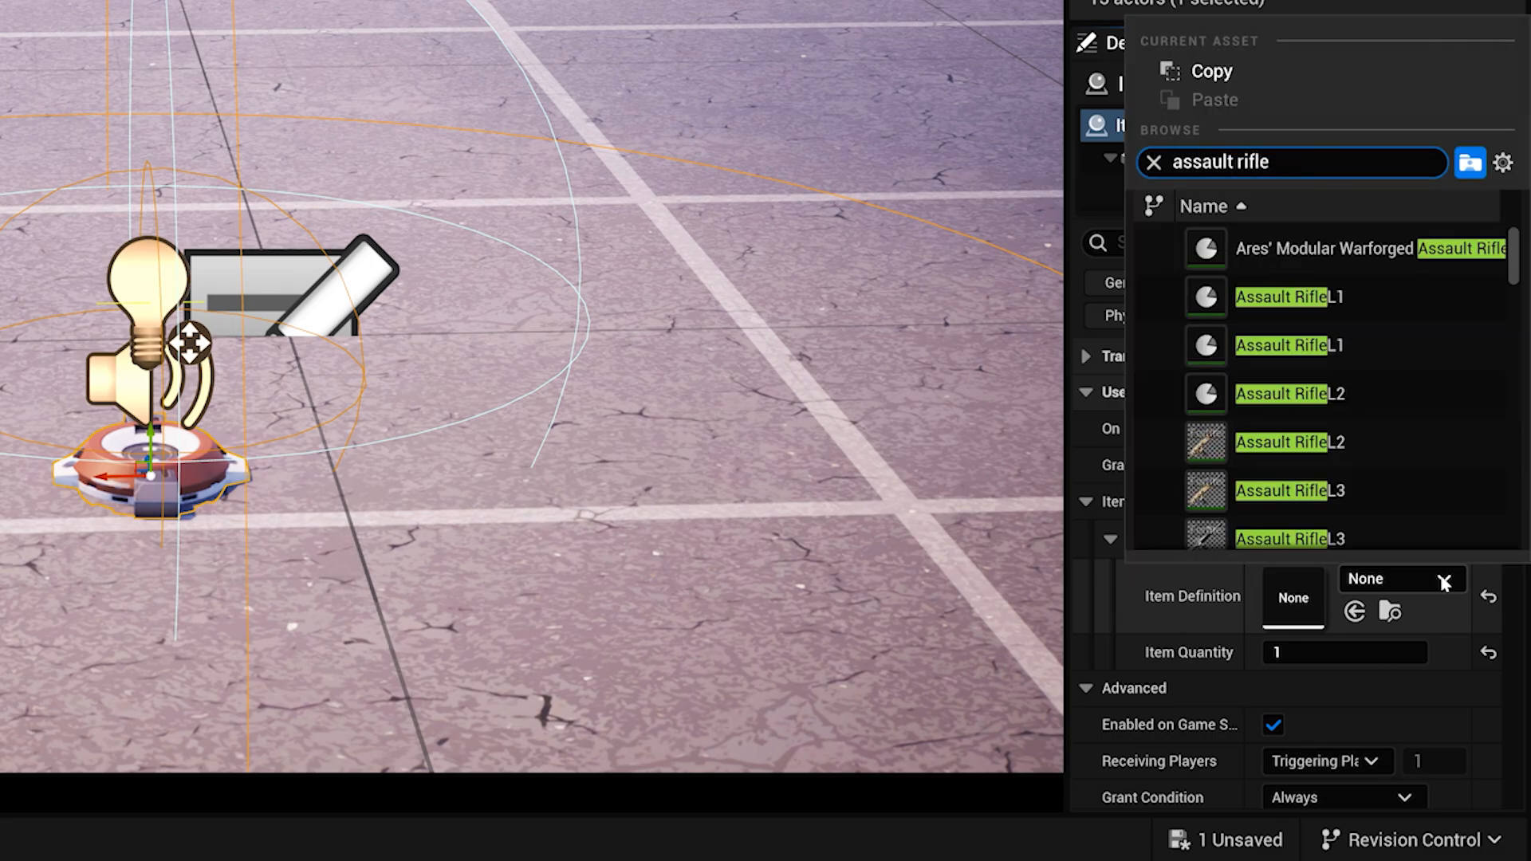
click(1278, 297)
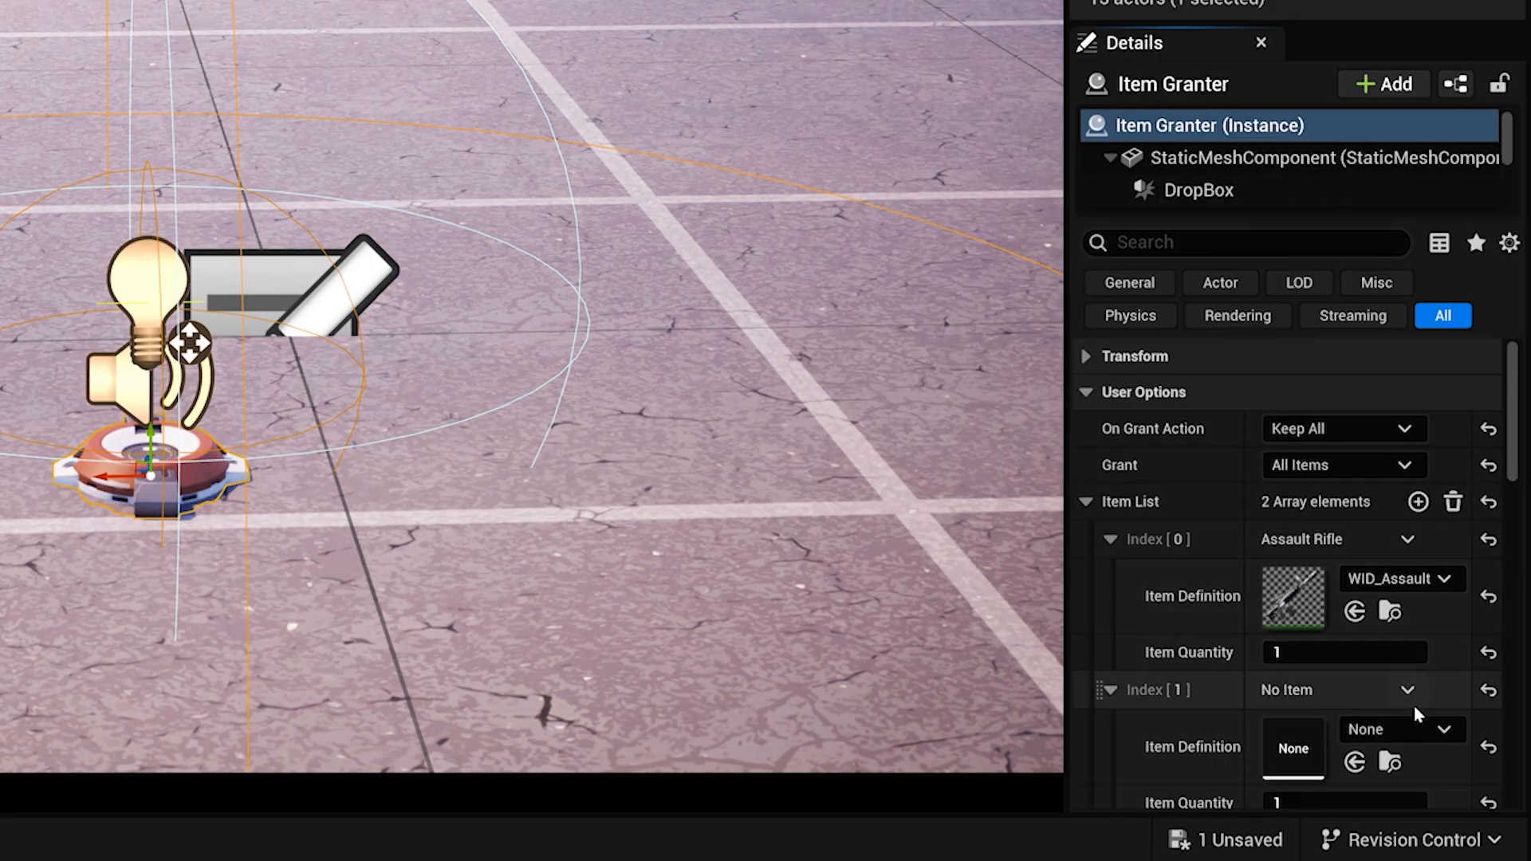
text(medi)
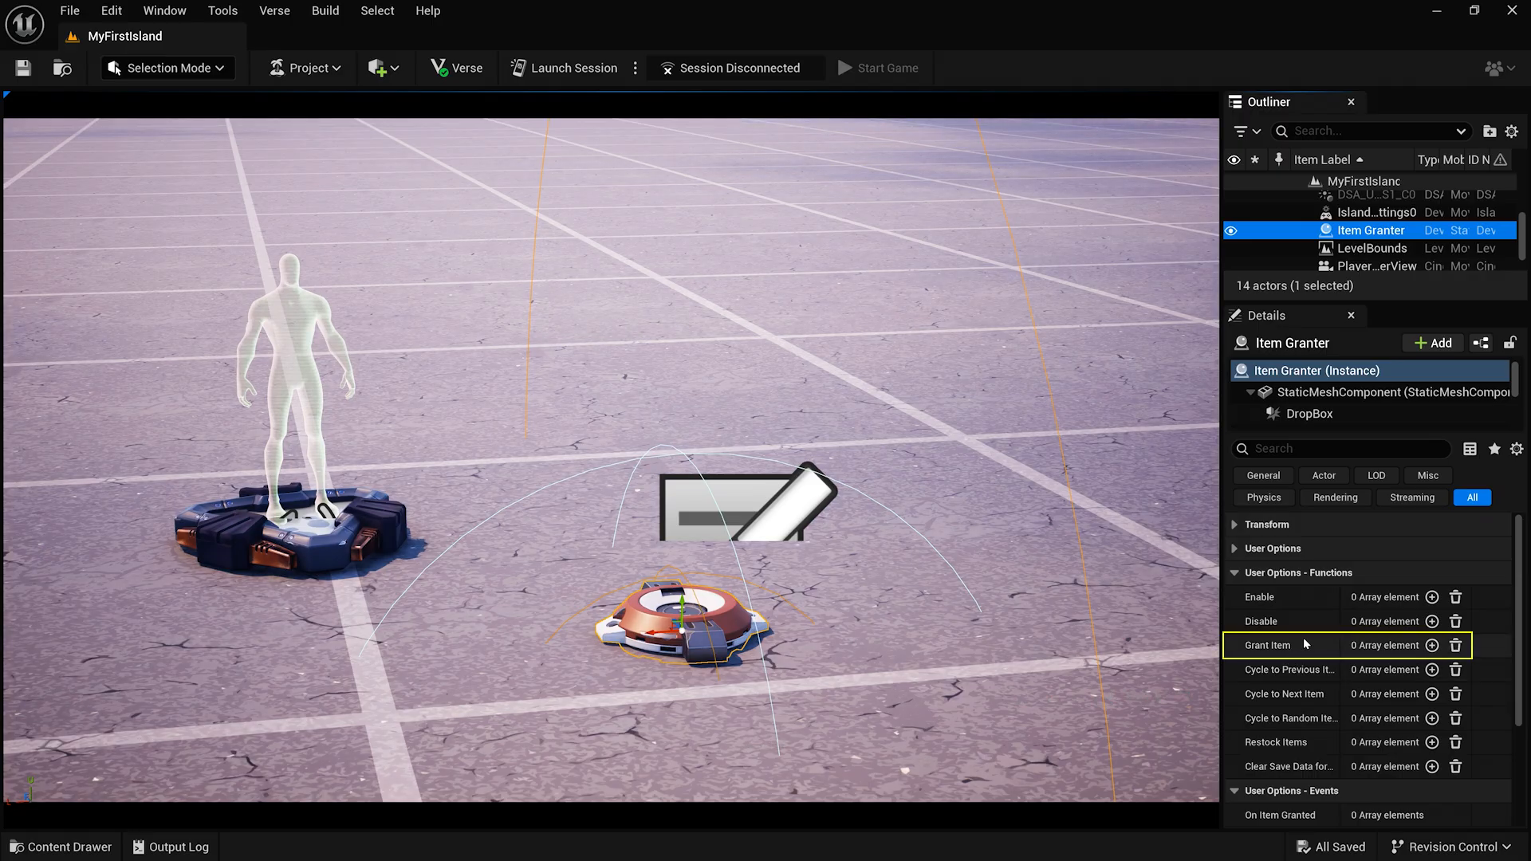
- Bind the granter's Grant Item function to the Player 1 Spawn Pad
click(1432, 646)
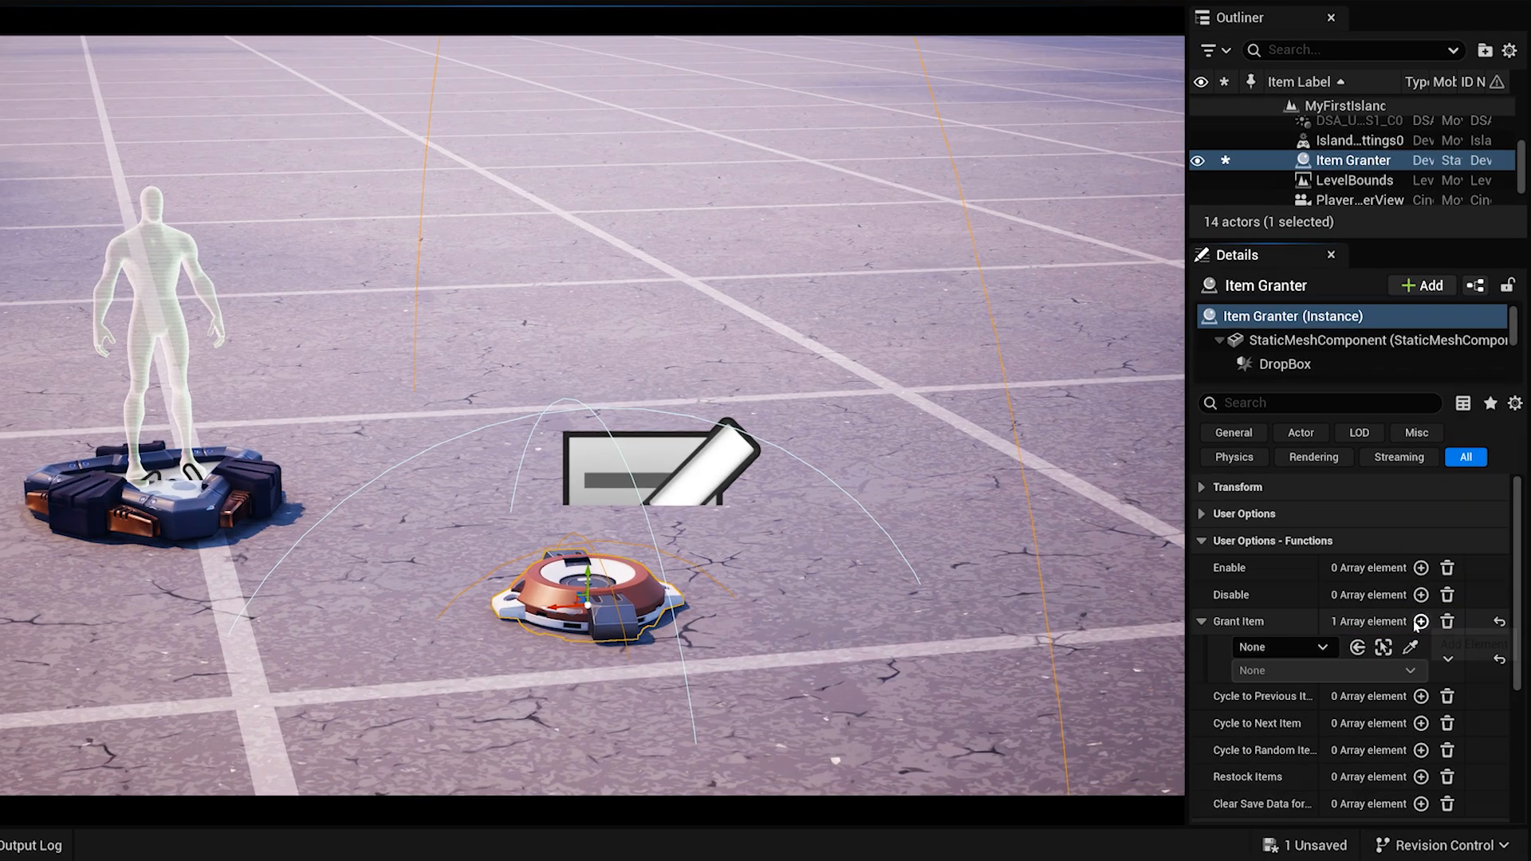
click(1318, 645)
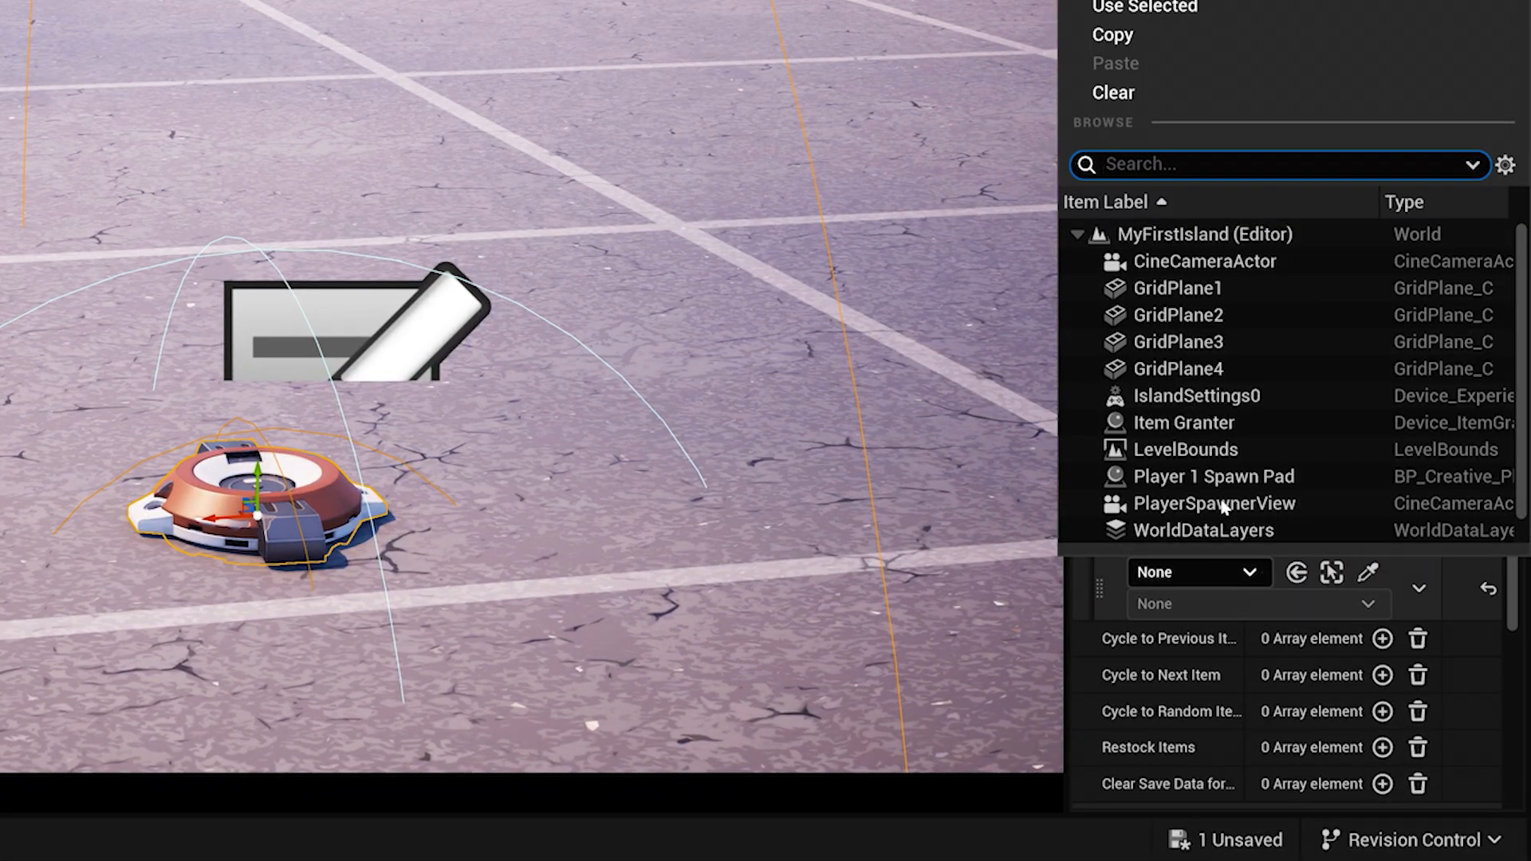
click(1258, 603)
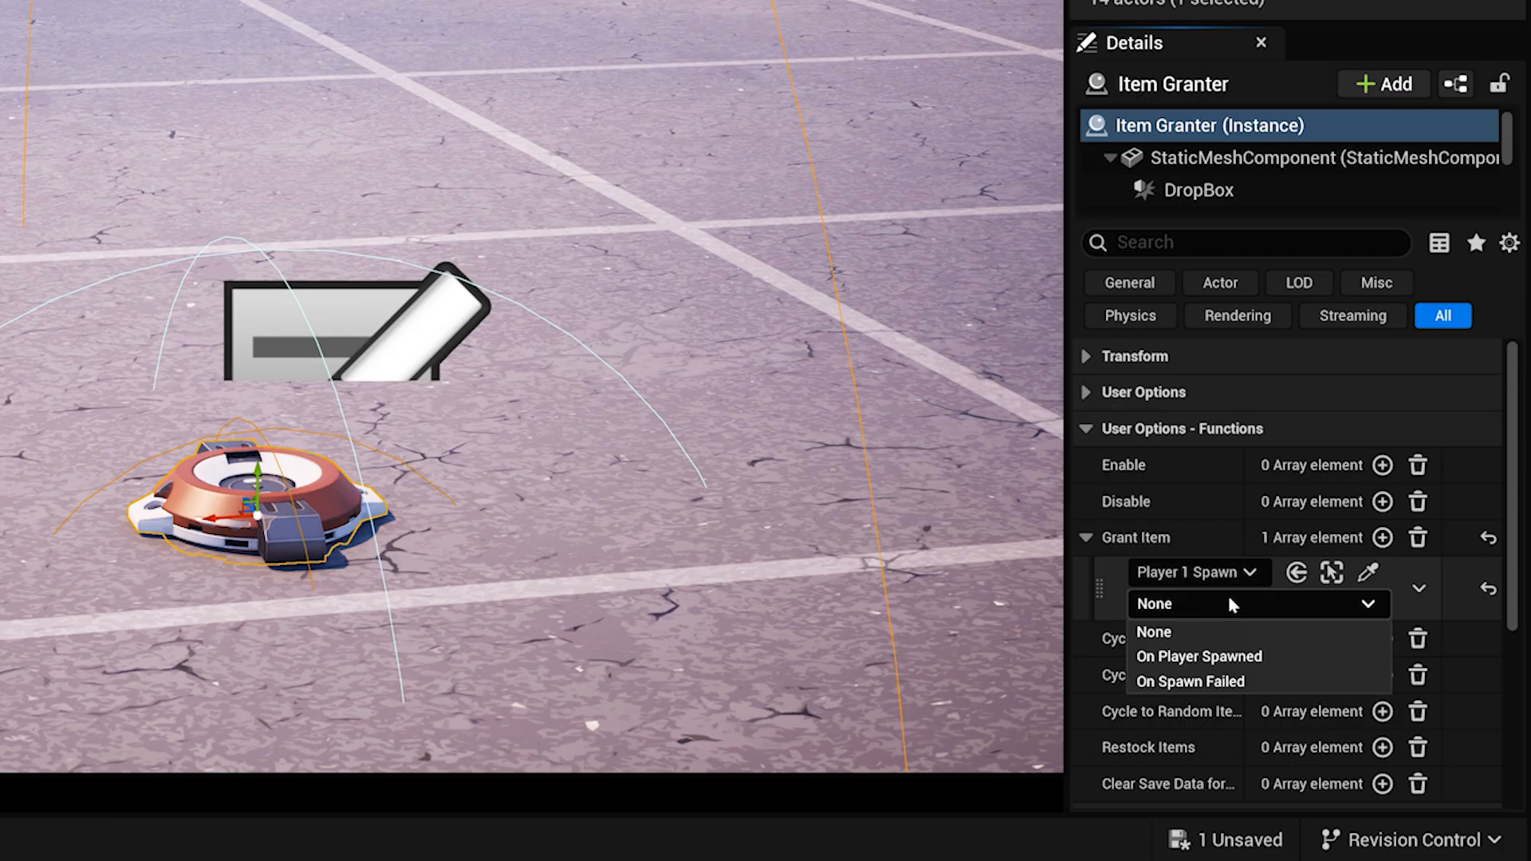
mouse_move(1237, 655)
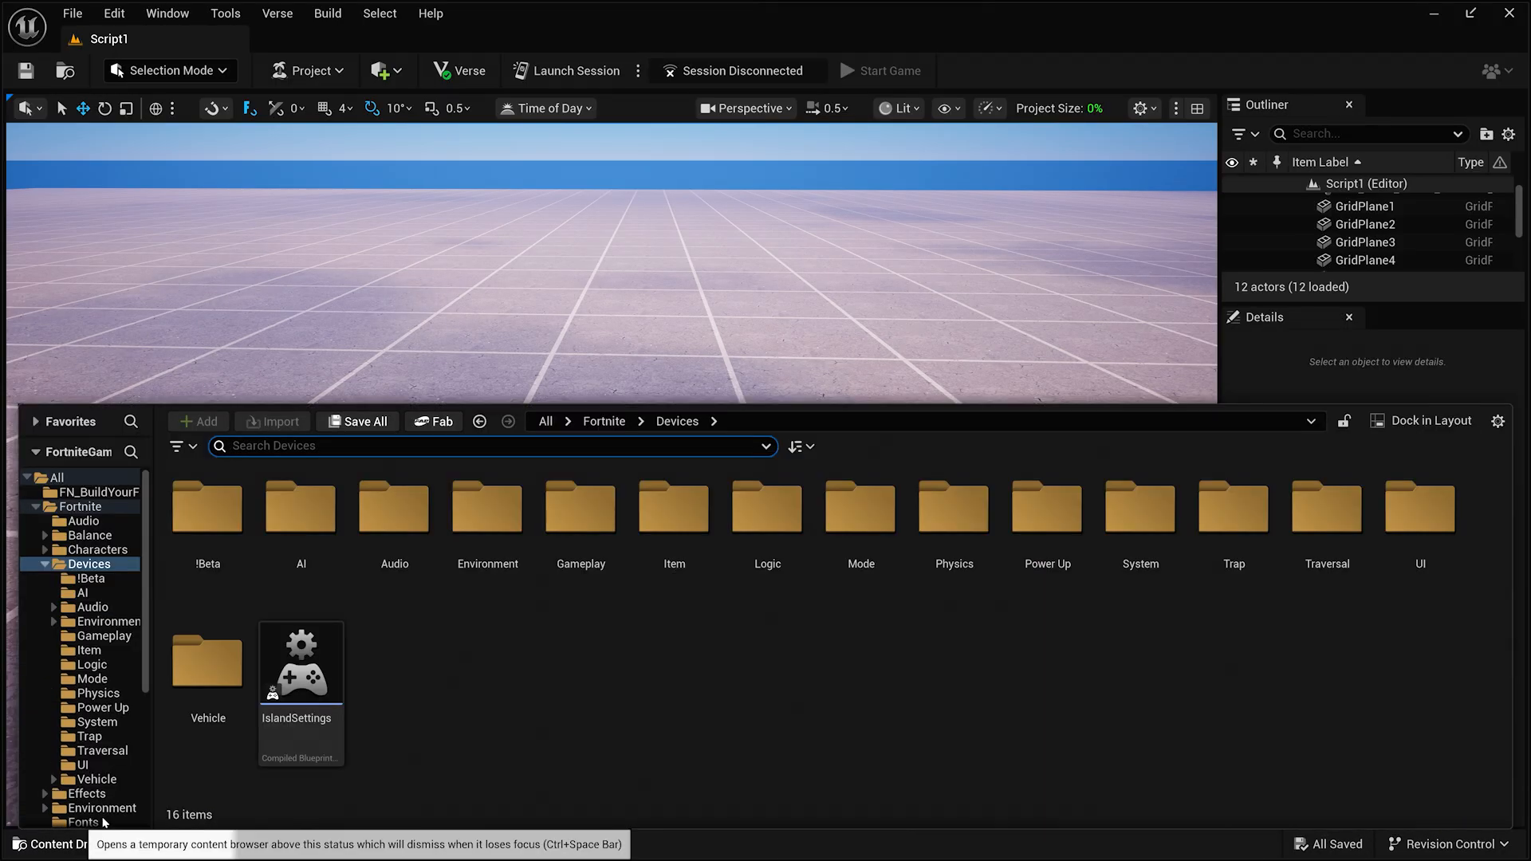
- Place a Target Dummy Track and duplicate it into a row of three moving targets
text(target)
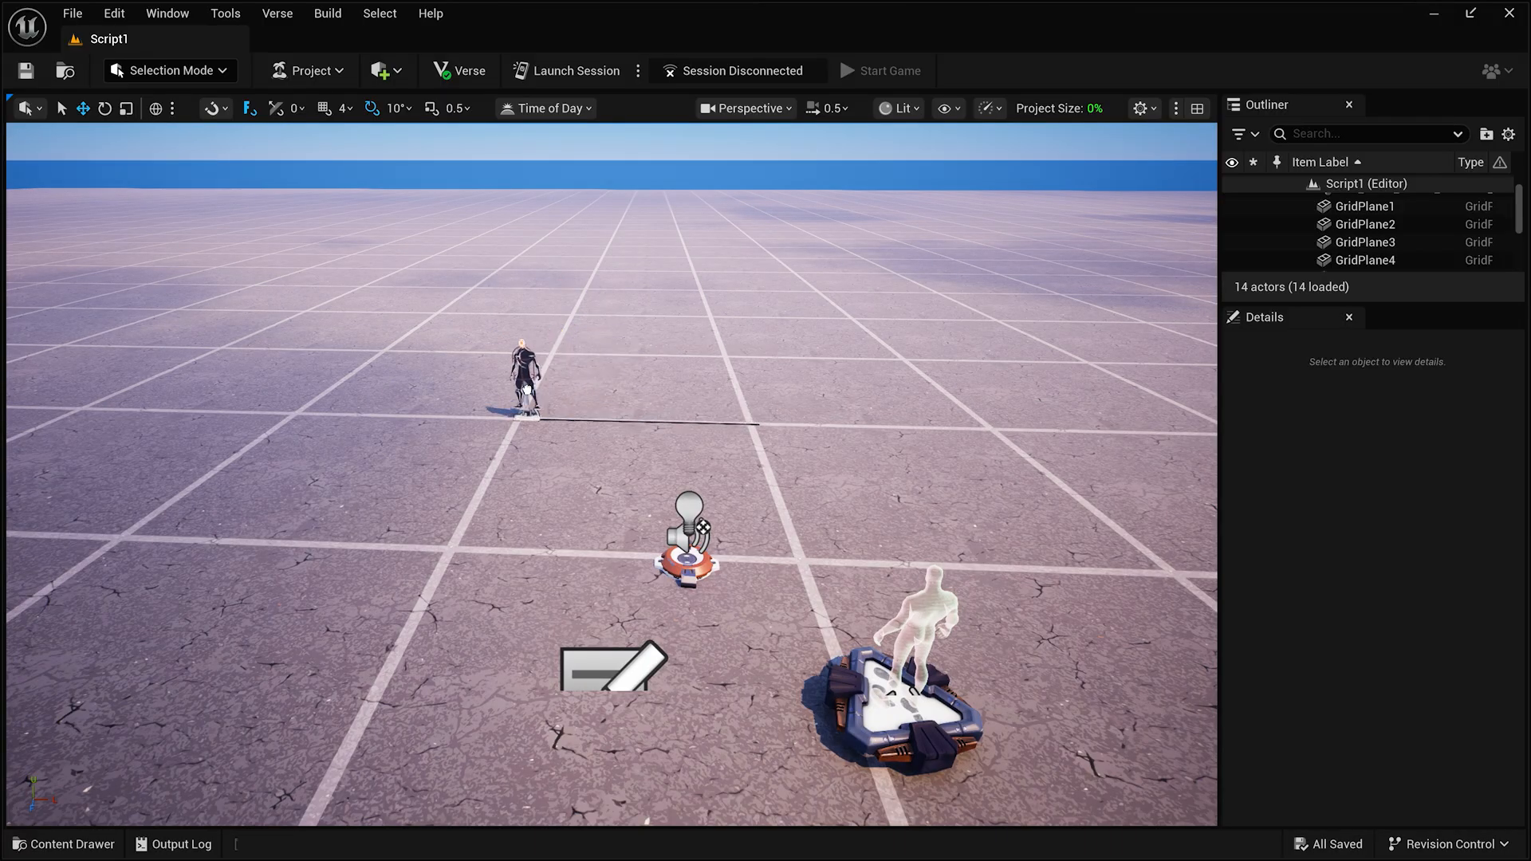
click(521, 382)
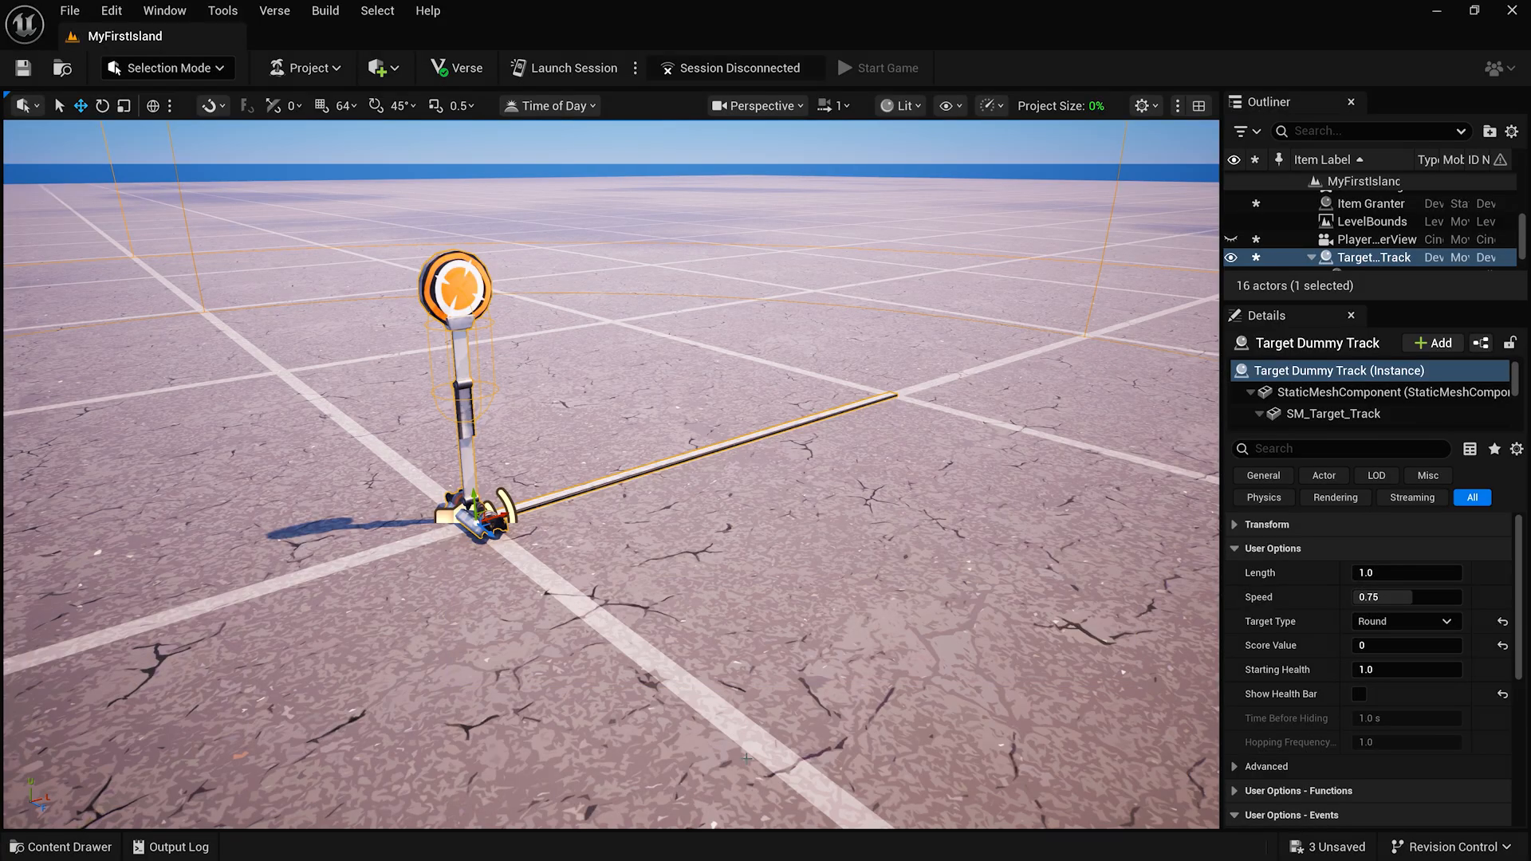
mouse_move(488, 538)
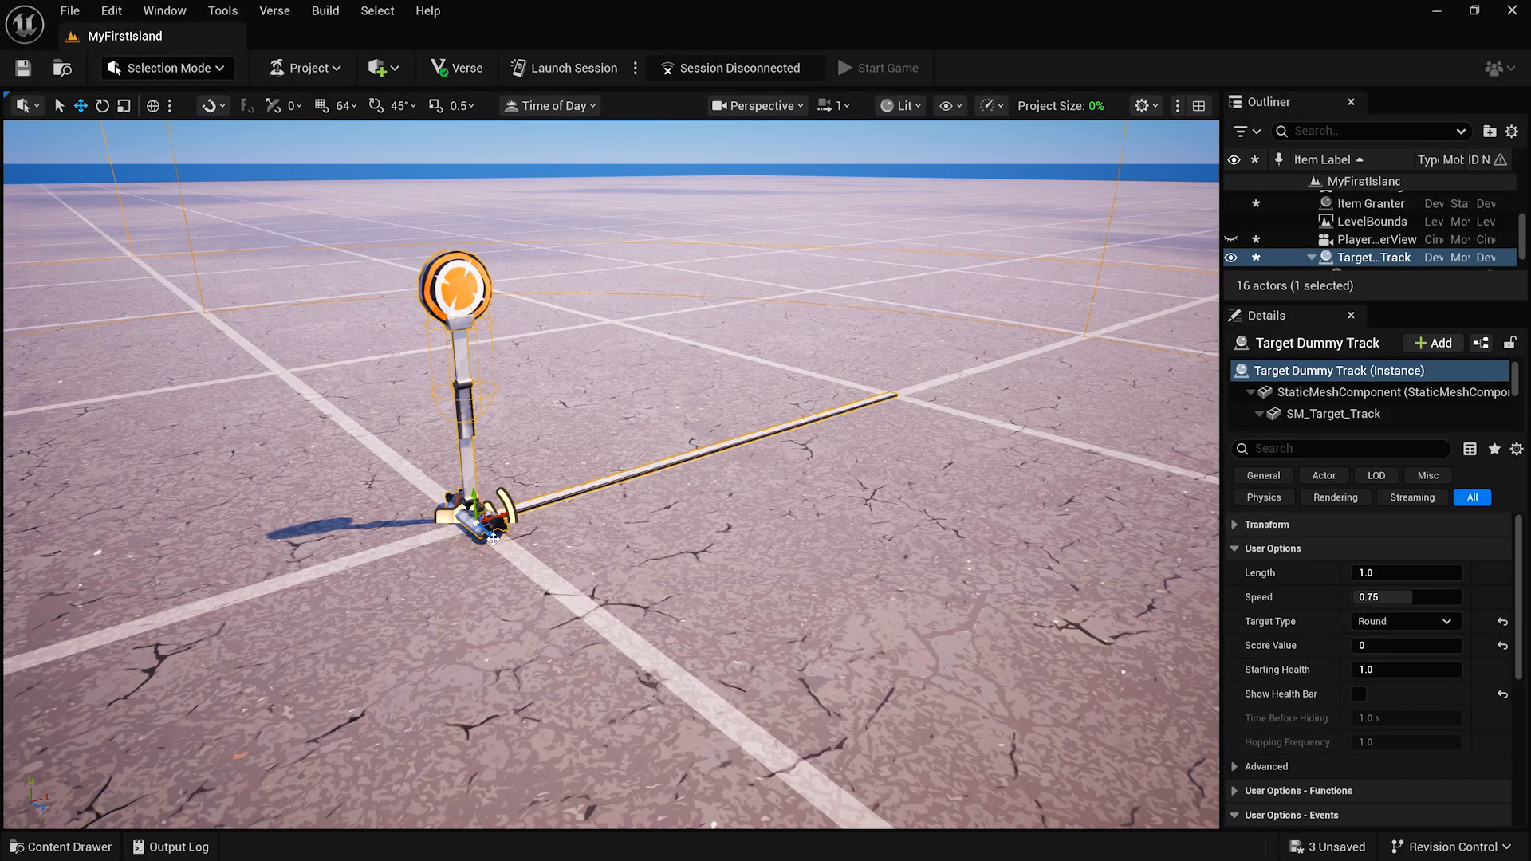
click(120, 116)
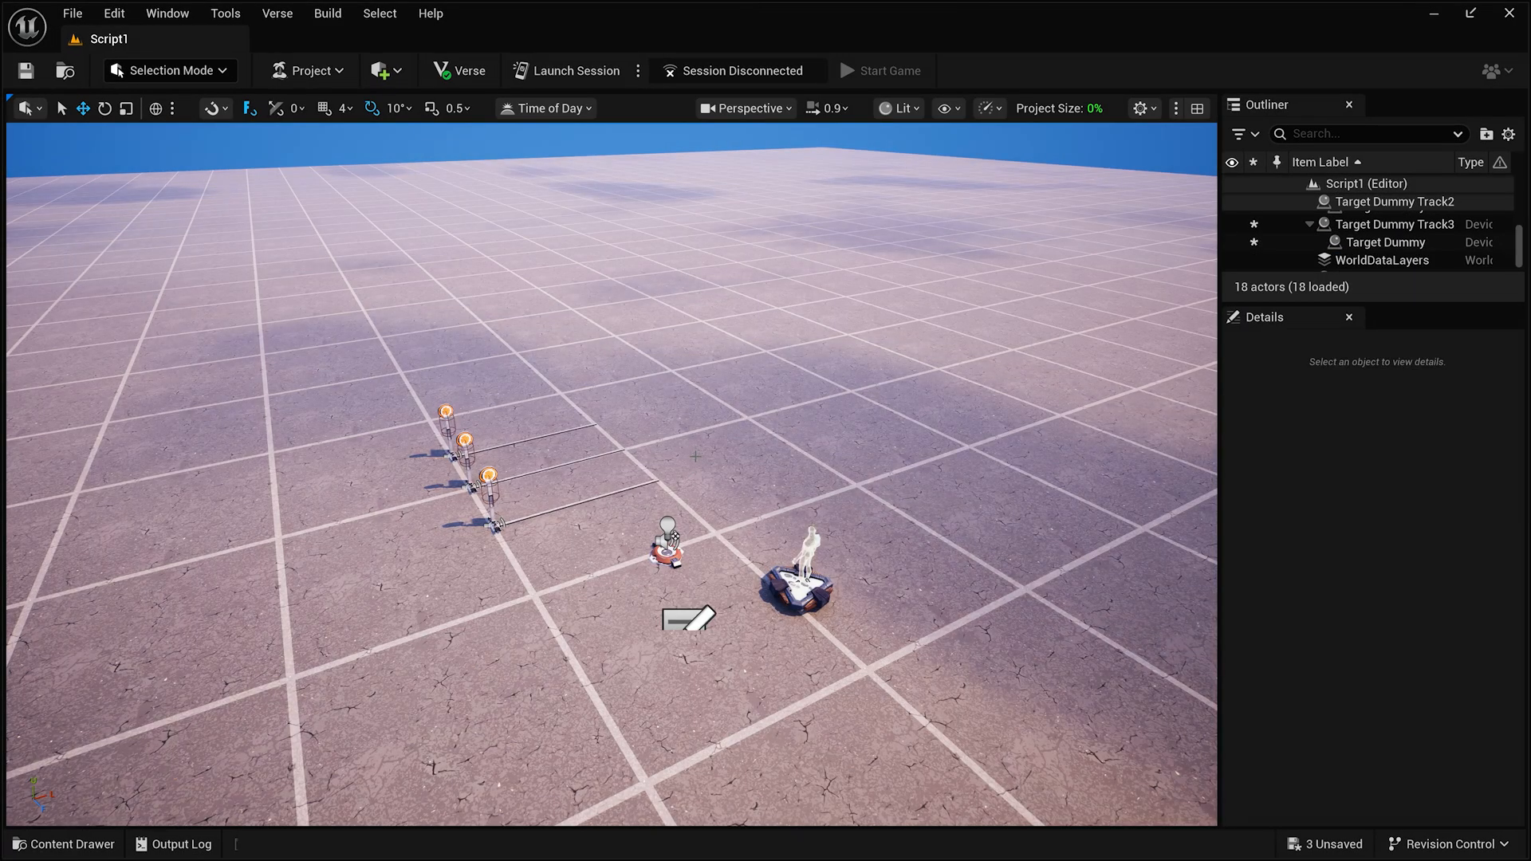
- Place a standing Target Dummy in front of the tracks and reach its Target Type setting
click(62, 844)
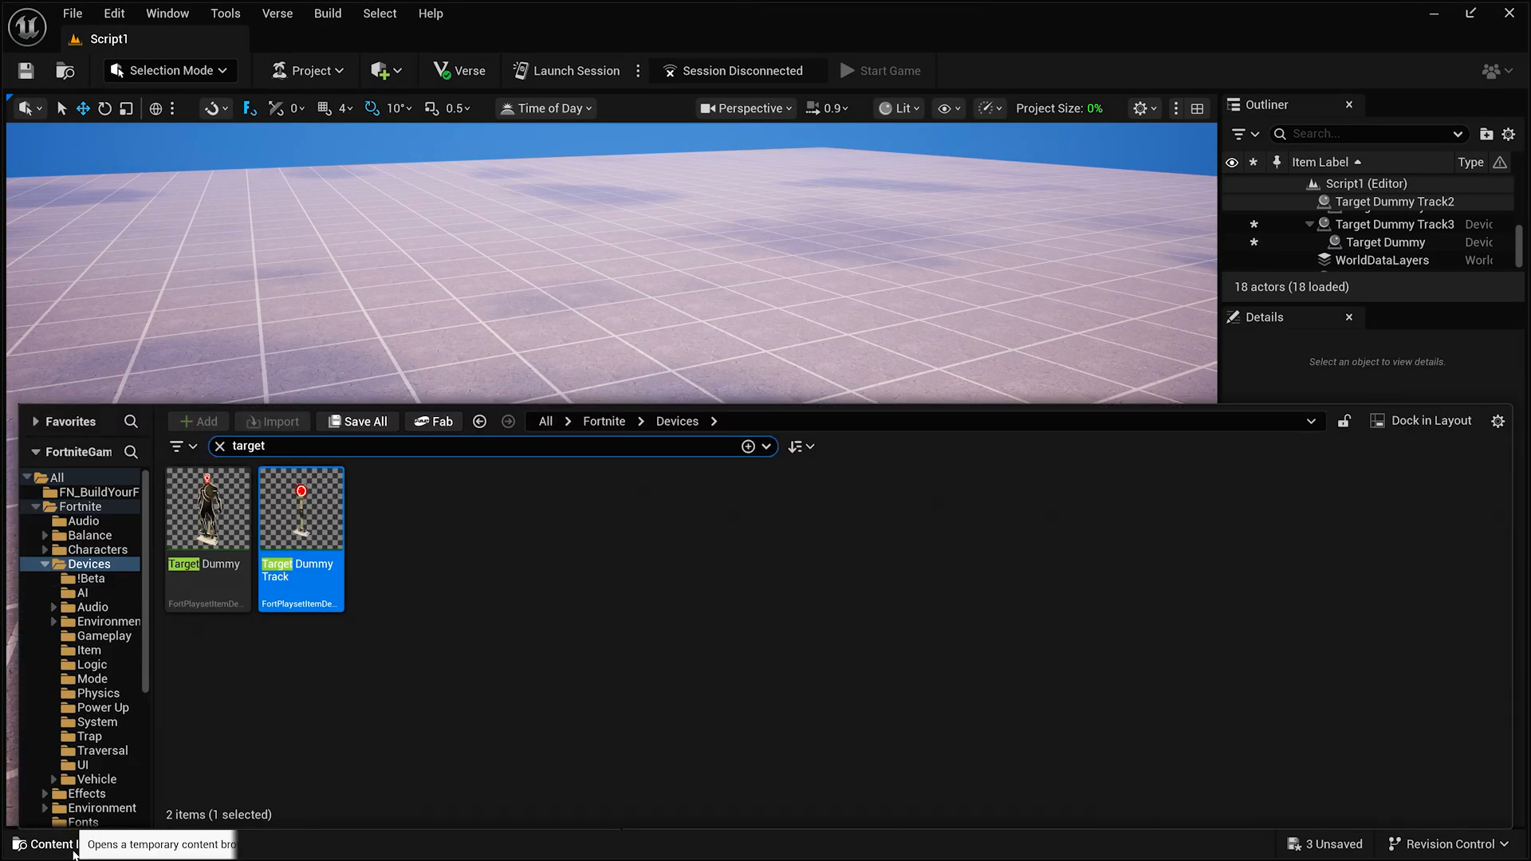
click(207, 507)
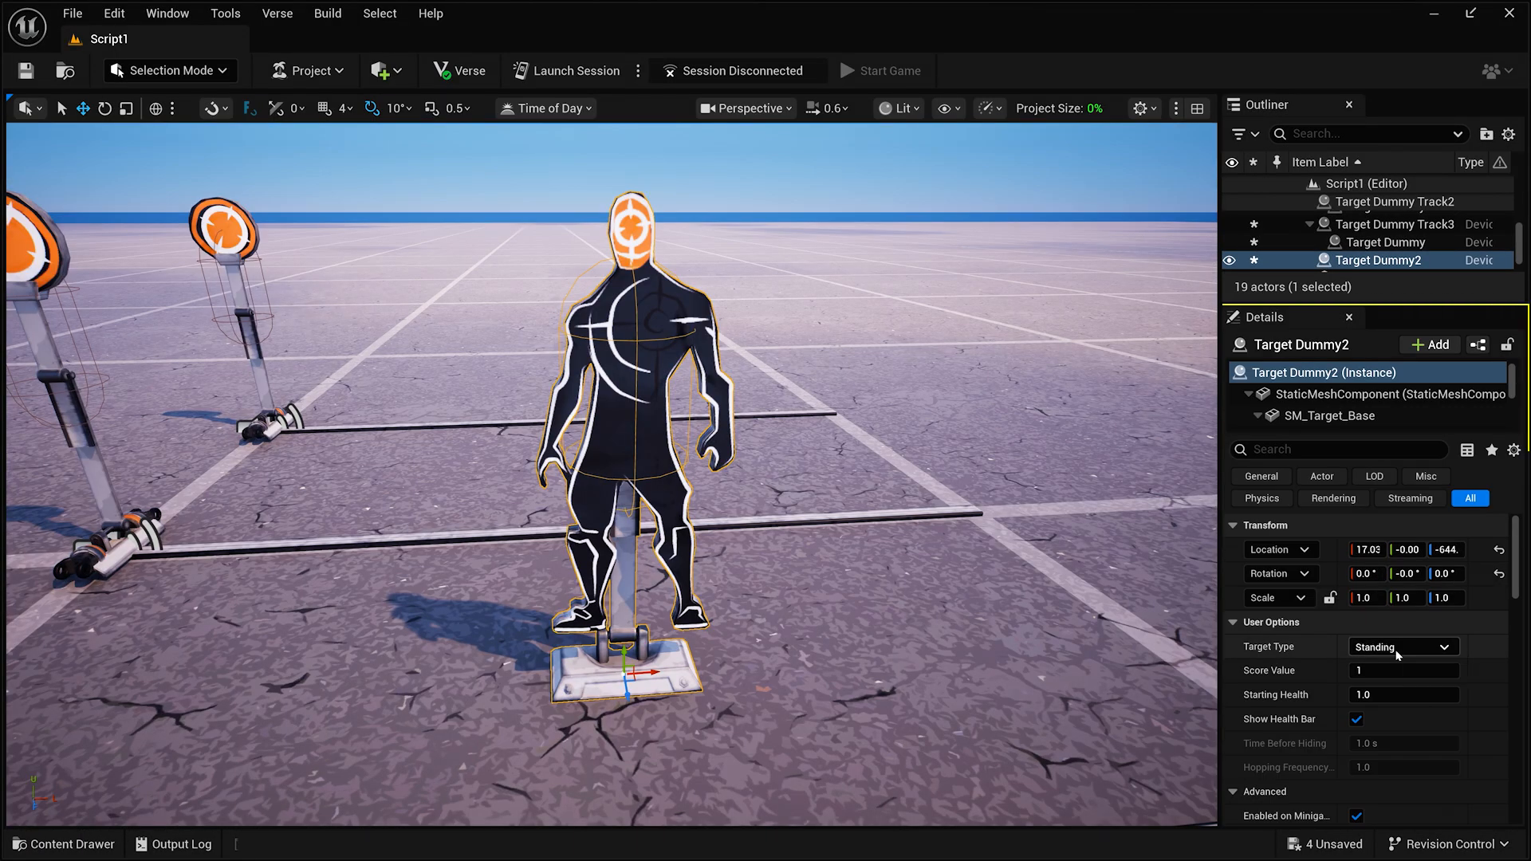
click(1400, 646)
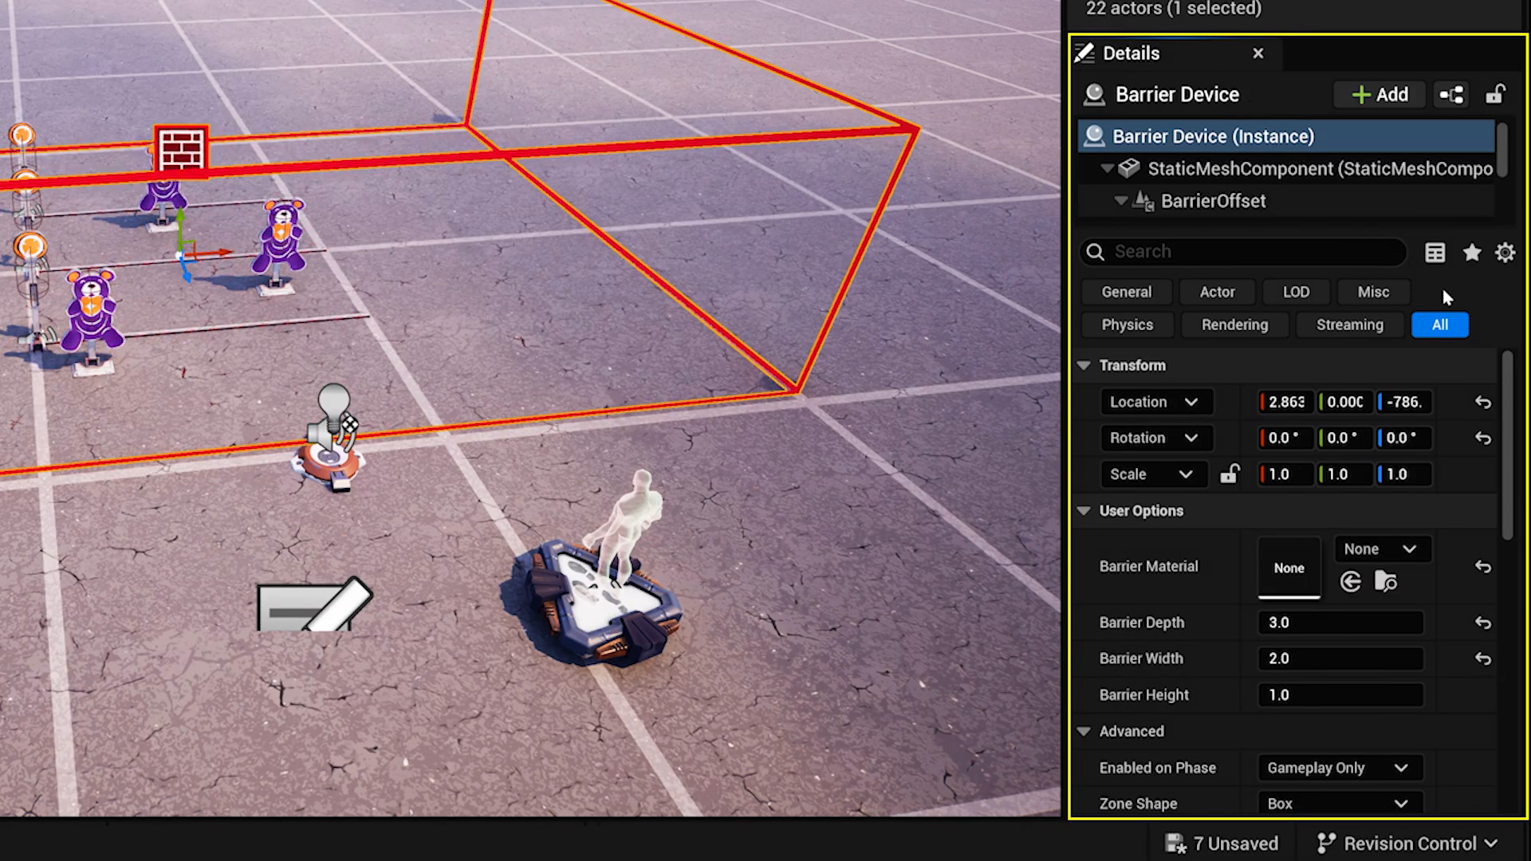
- Size the Barrier Device zone 3.0 deep by 2.0 wide around the teddy-bear gallery
scroll(down, 3)
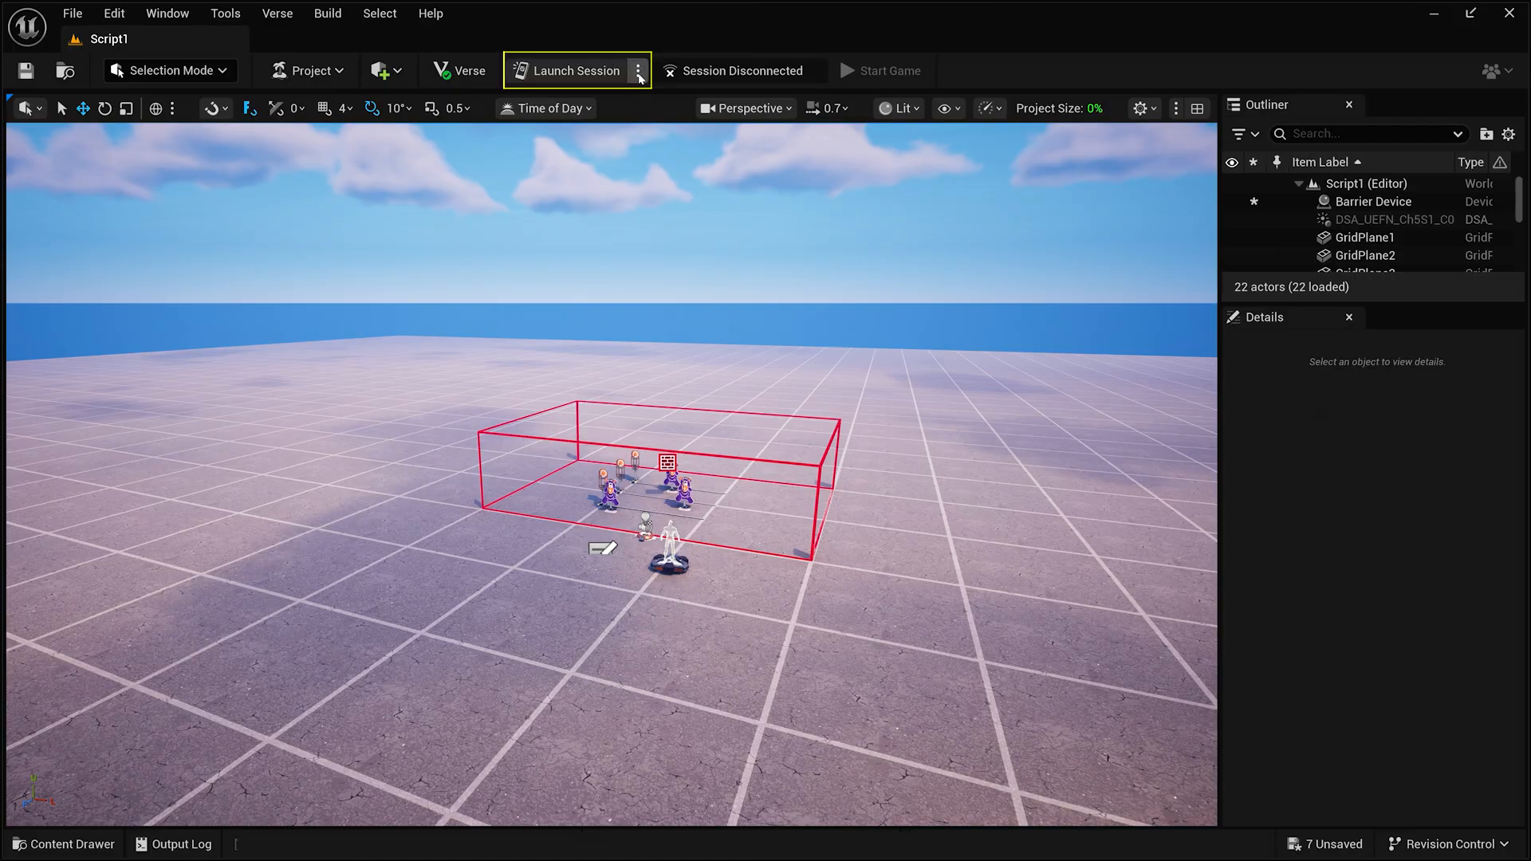
- Enable Auto Start Game alongside Live Edit in the Launch Session options
click(638, 70)
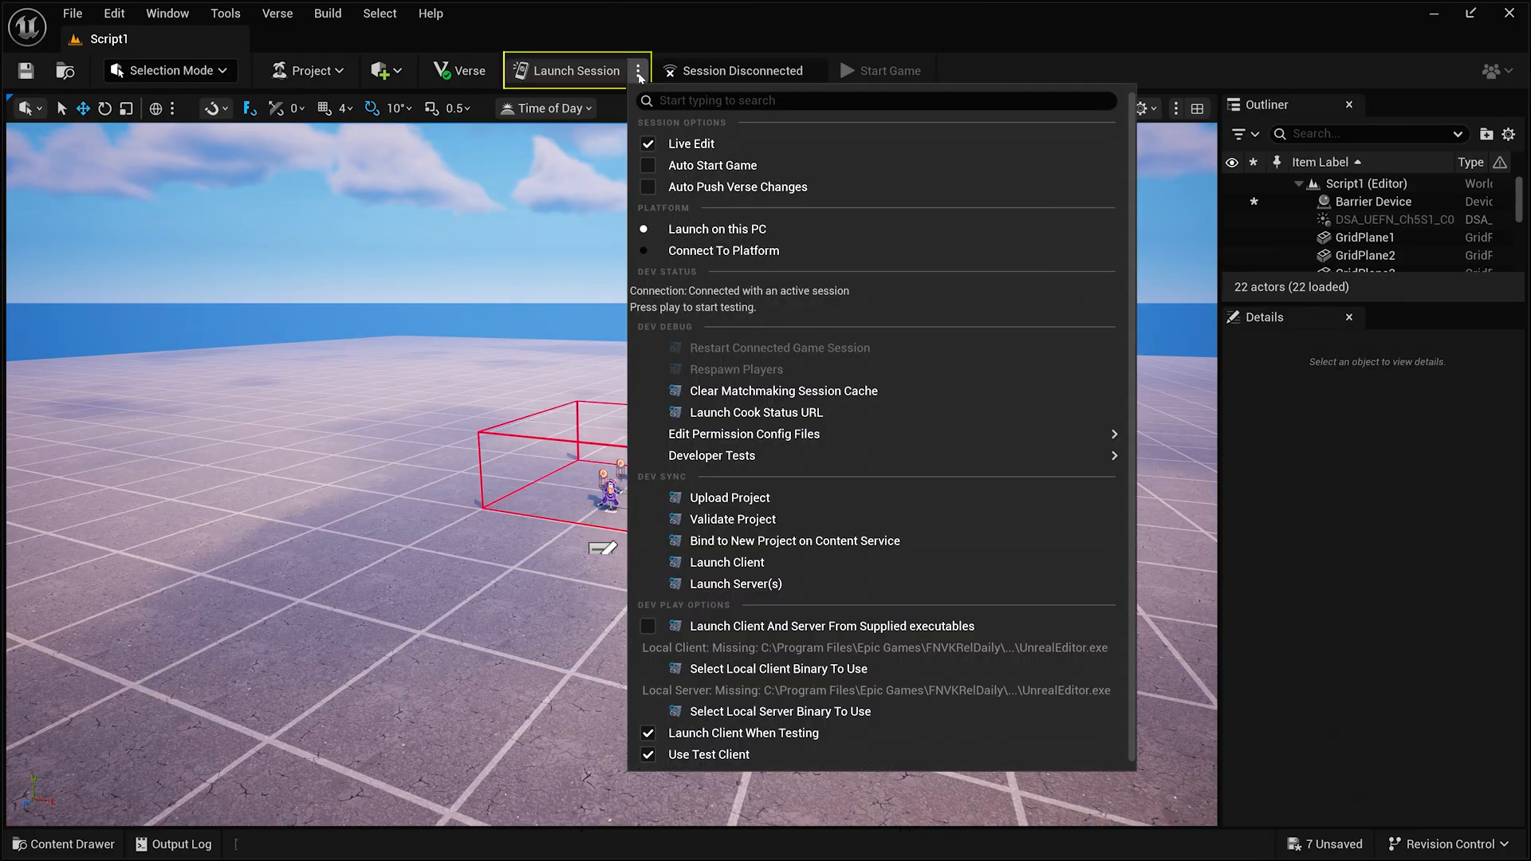
mouse_move(691, 143)
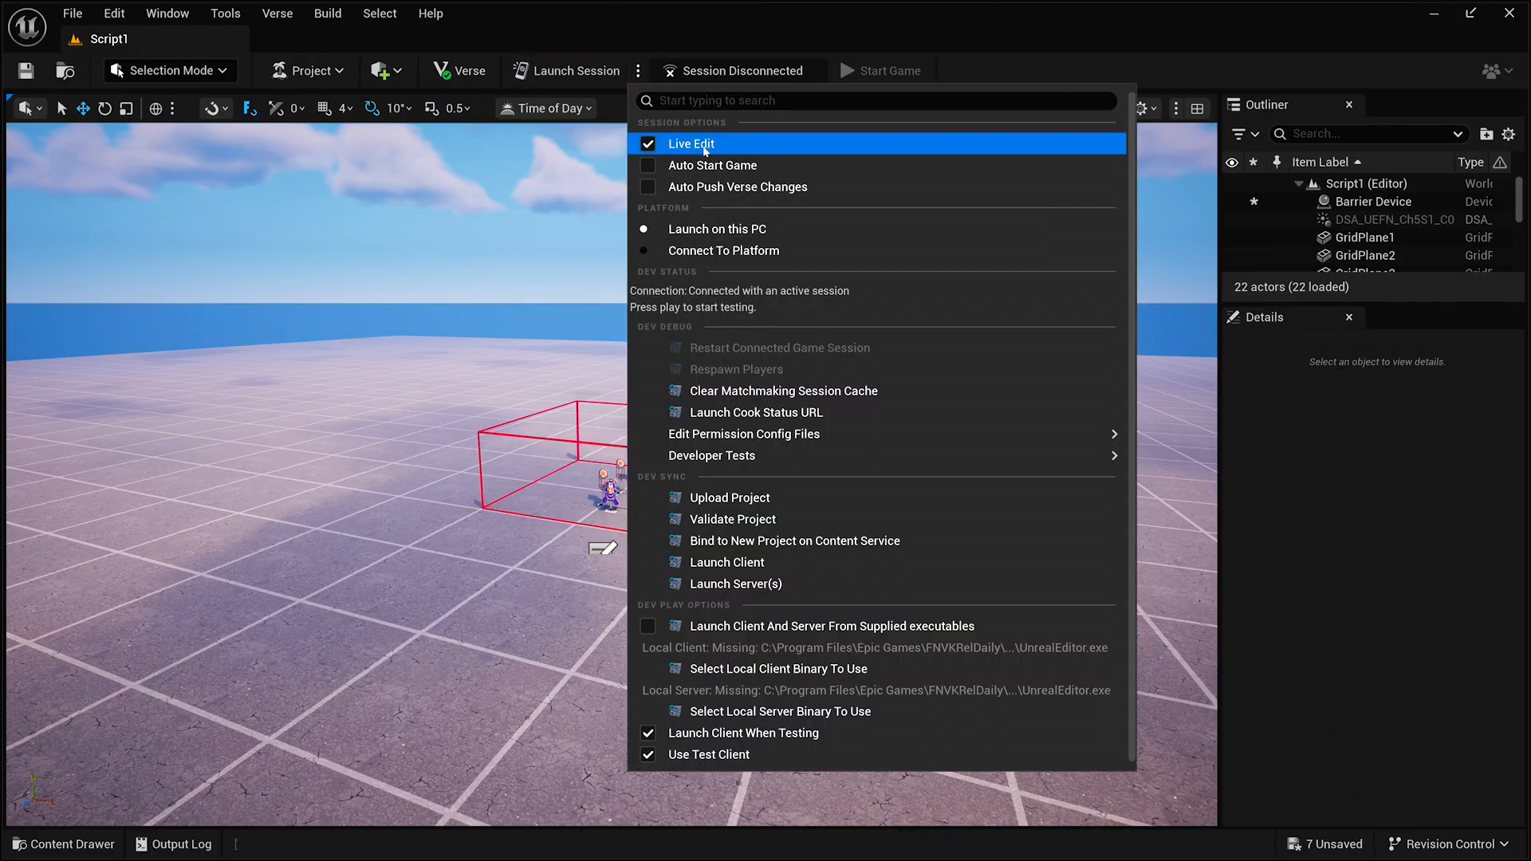
mouse_move(703, 147)
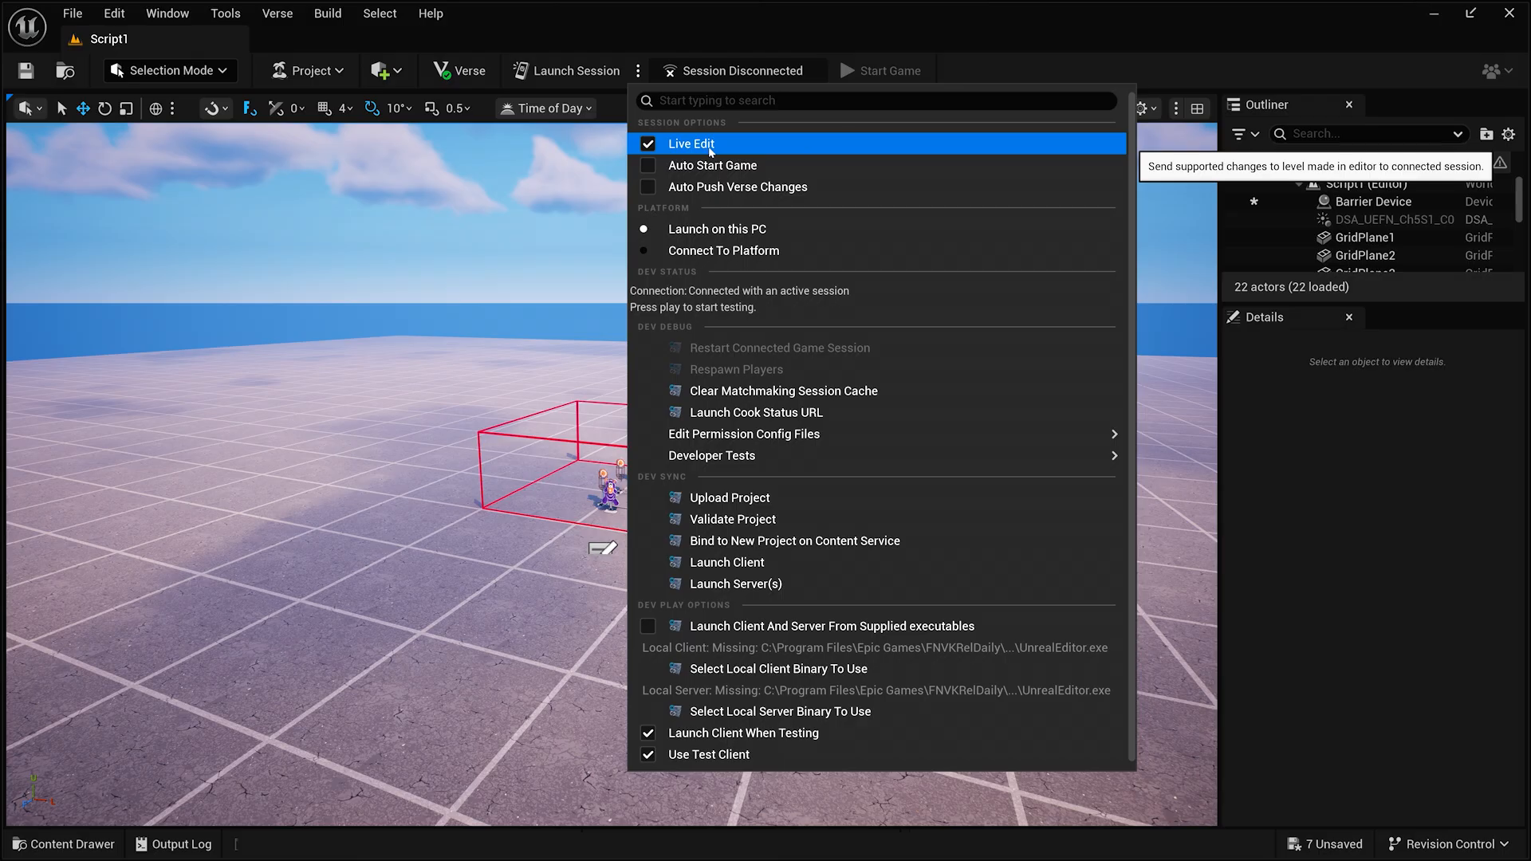
mouse_move(711, 164)
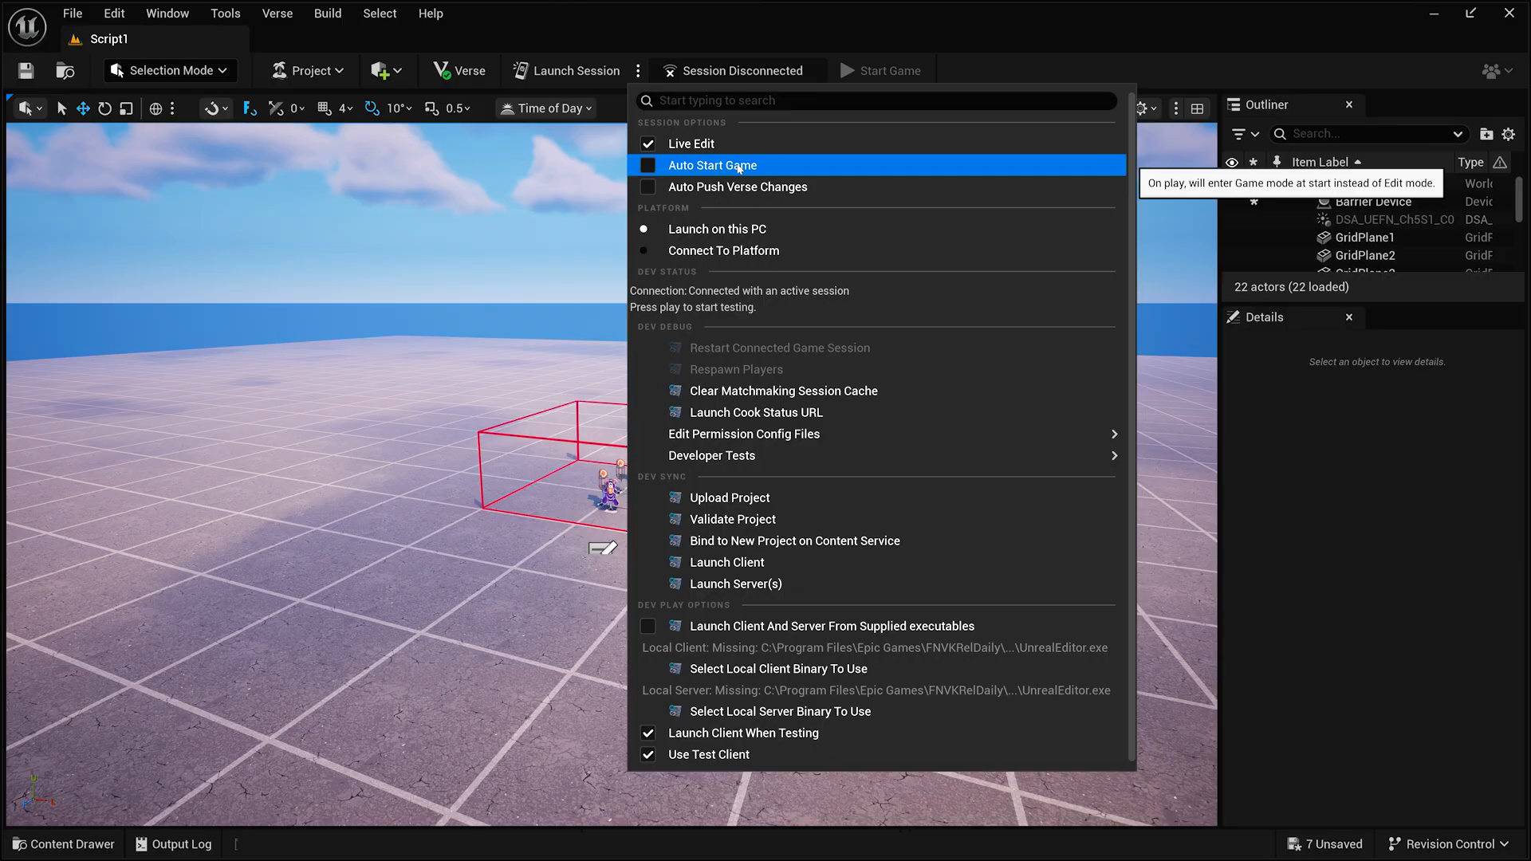
mouse_move(737, 186)
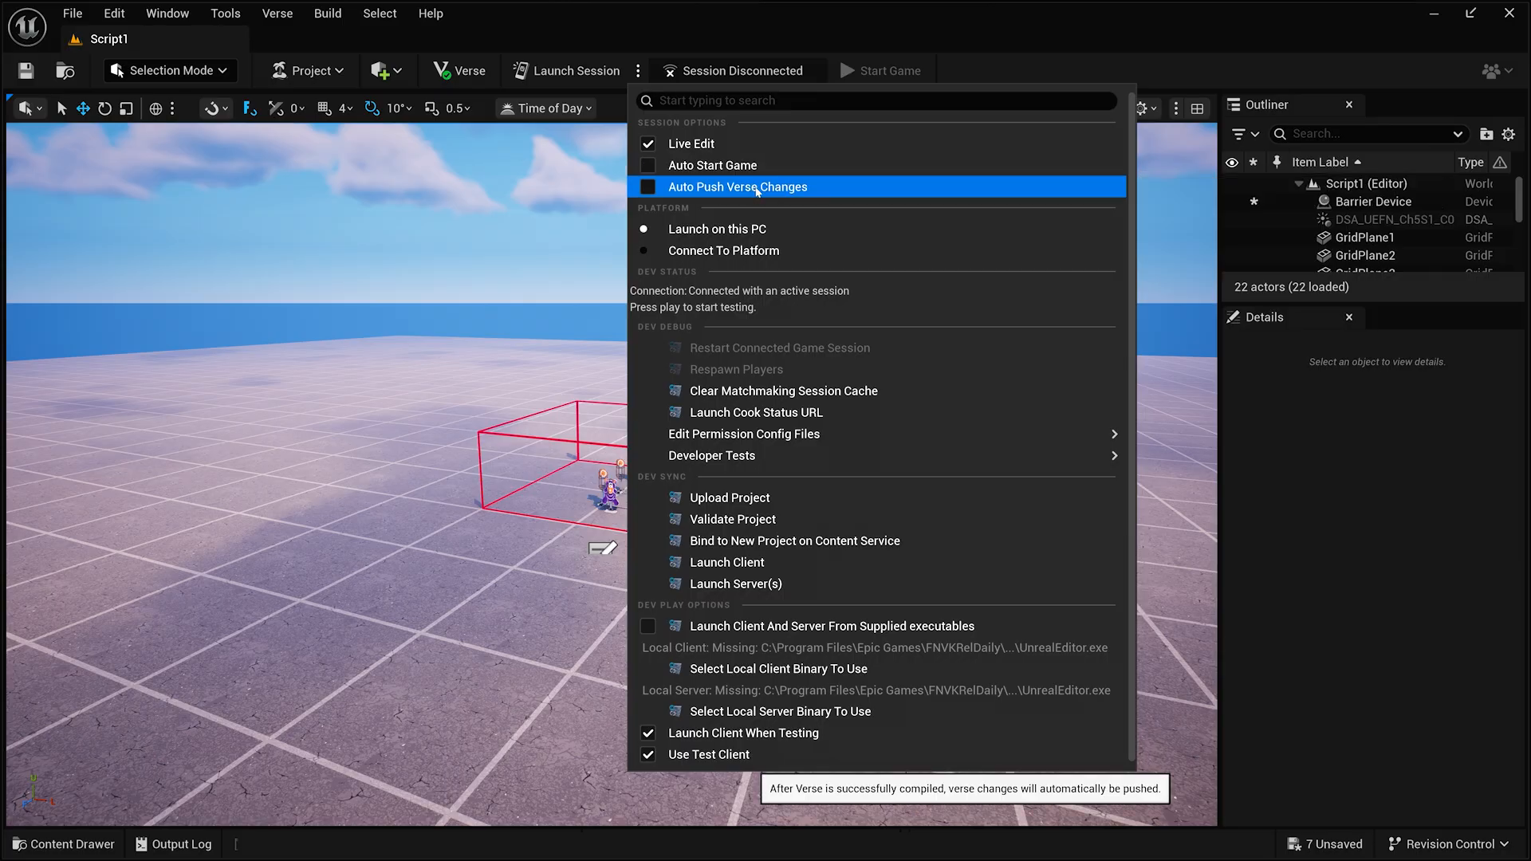
mouse_move(712, 165)
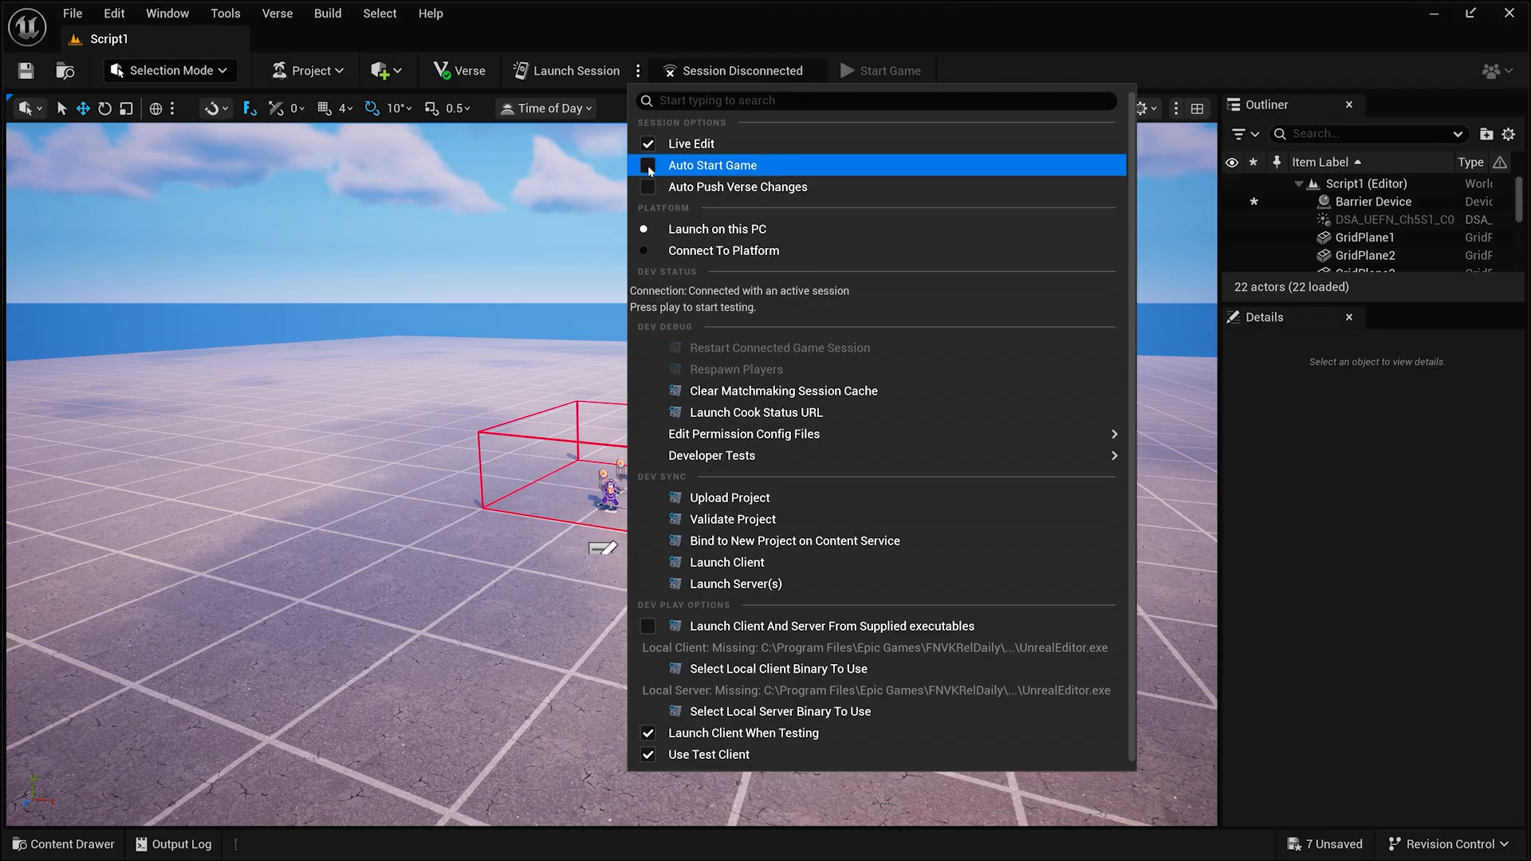
click(647, 164)
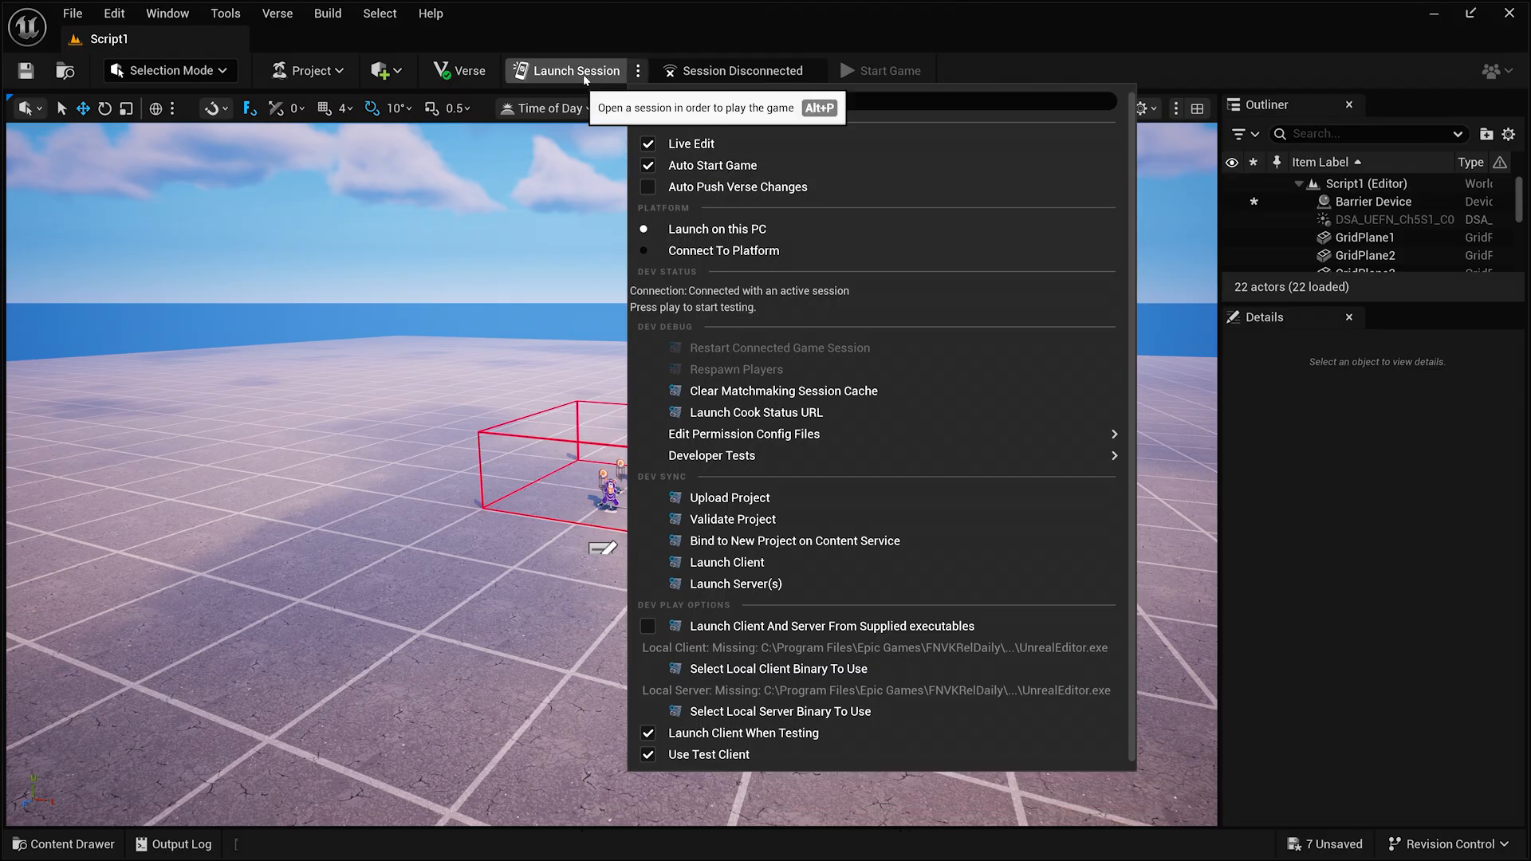